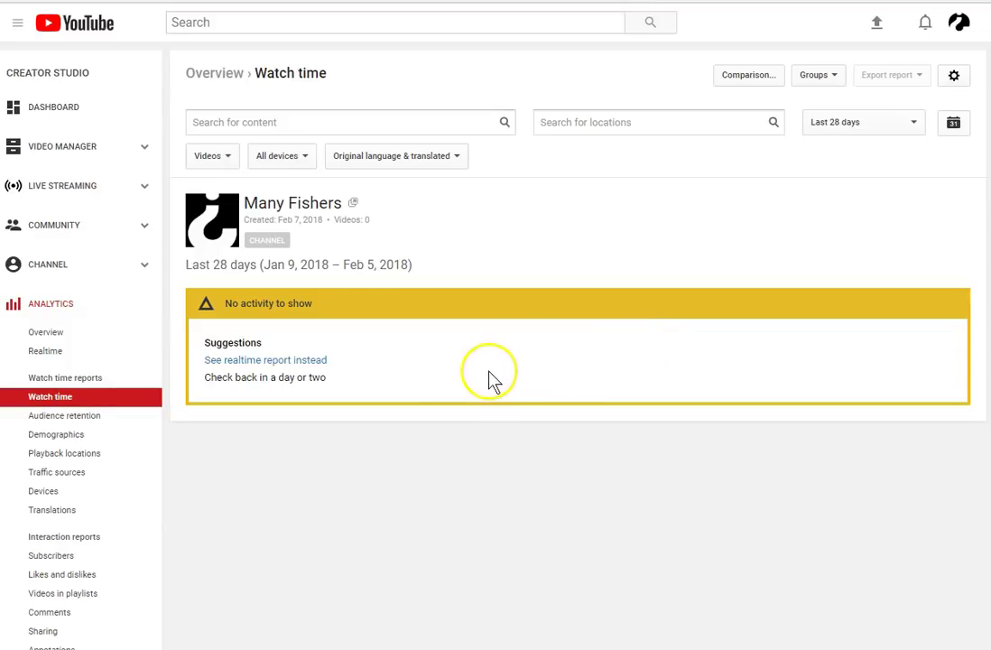
{"action": "mouse_move", "coordinate": [687, 348]}
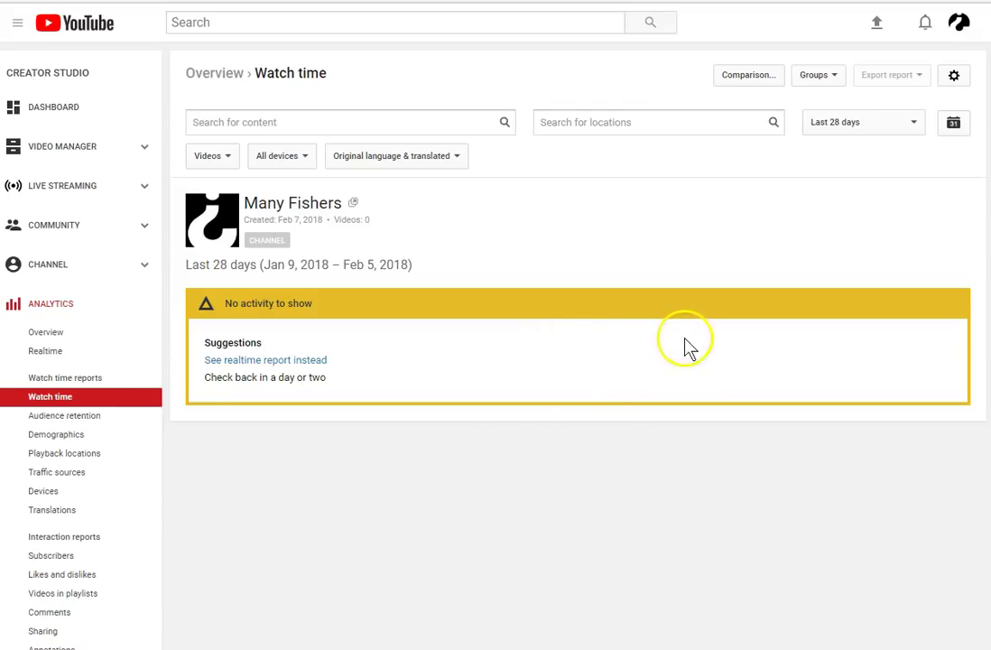
{"action": "mouse_move", "coordinate": [382, 347]}
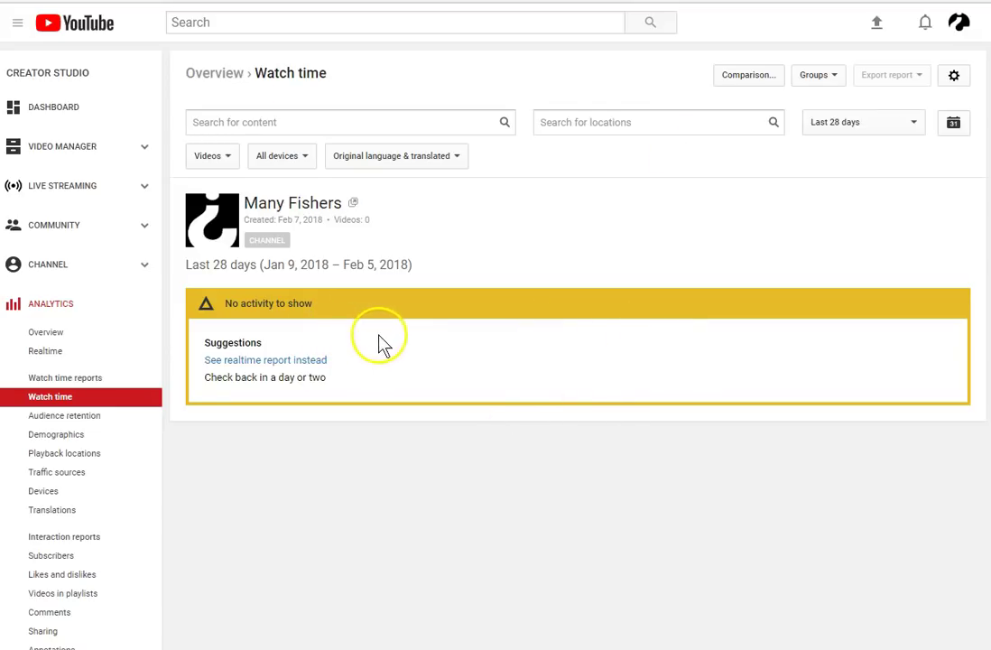
{"action": "mouse_move", "coordinate": [499, 296]}
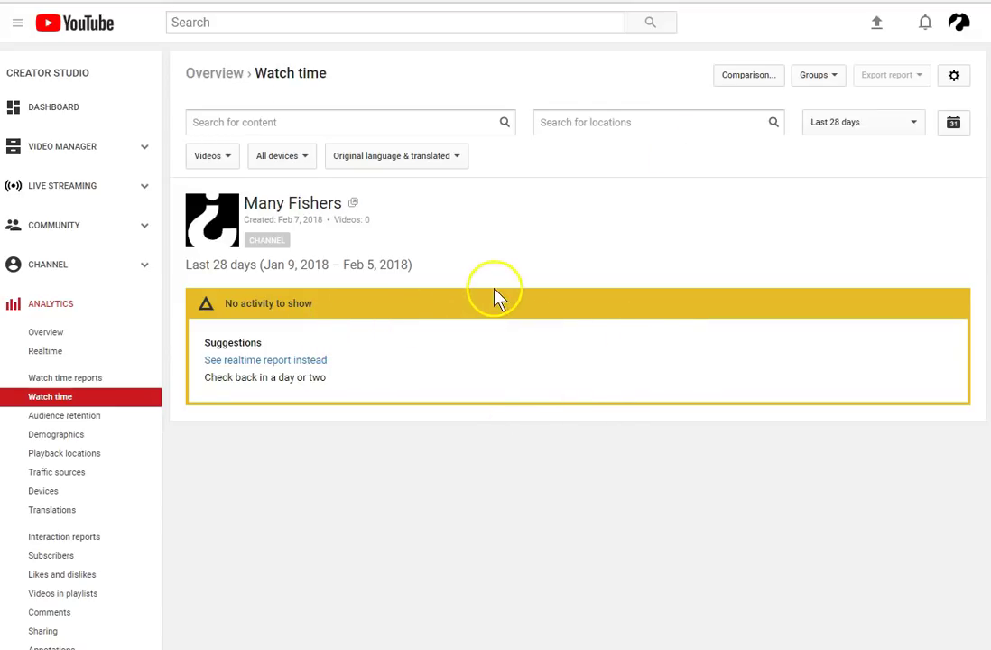
{"action": "mouse_move", "coordinate": [488, 271]}
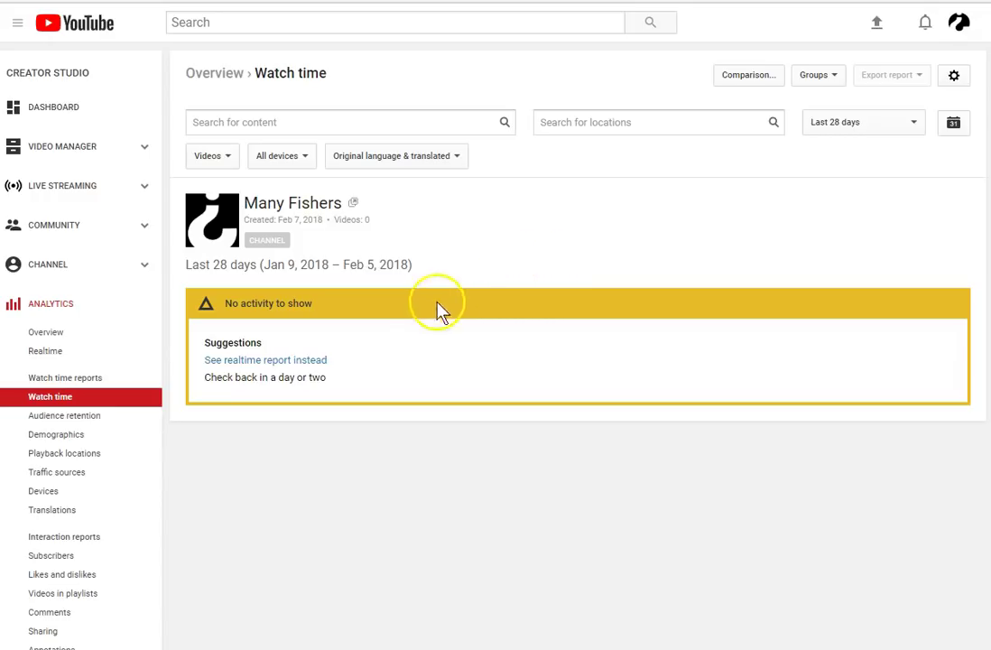
{"action": "mouse_move", "coordinate": [503, 266]}
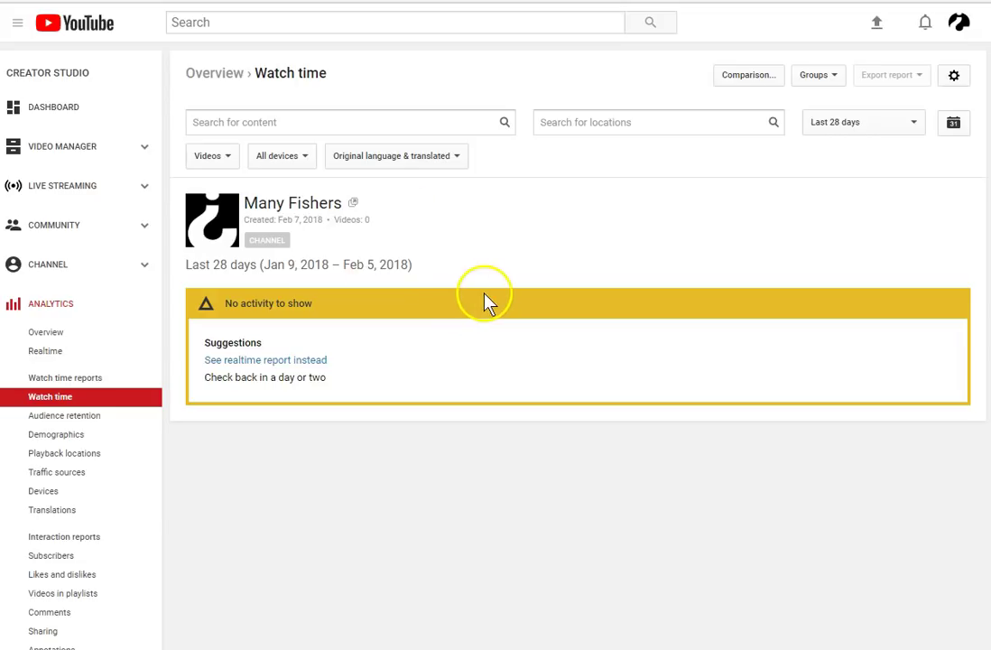
{"action": "mouse_move", "coordinate": [488, 257]}
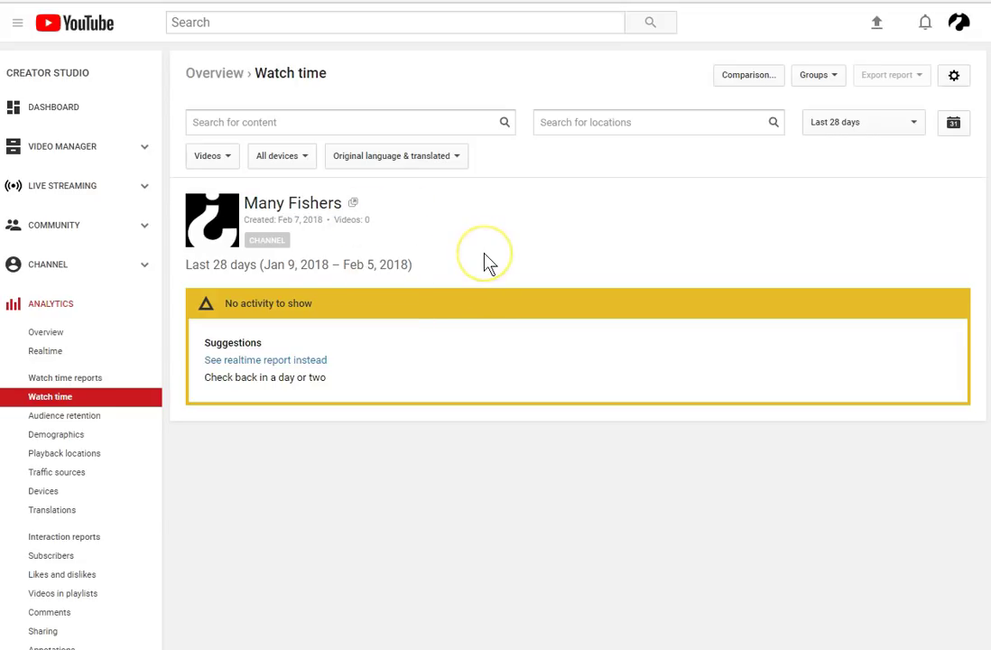
{"action": "mouse_move", "coordinate": [354, 256]}
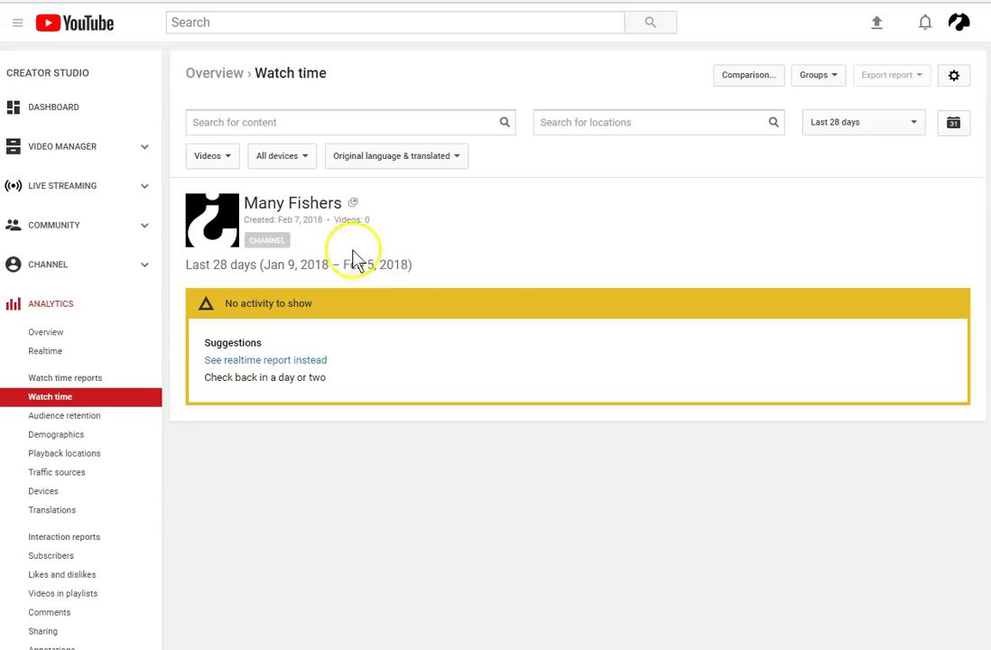
{"action": "mouse_move", "coordinate": [560, 307]}
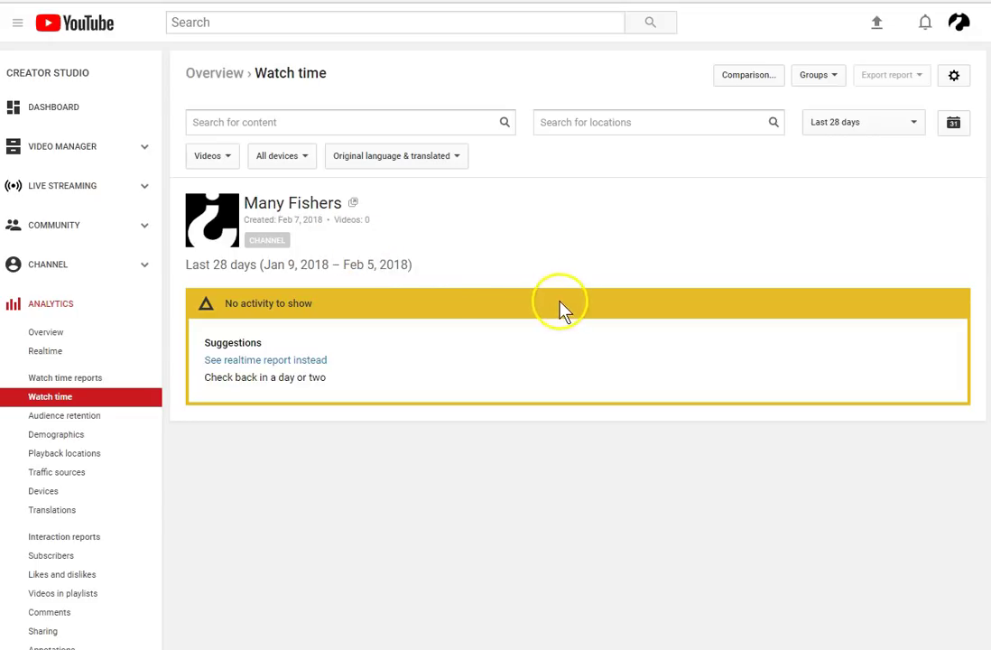
{"action": "mouse_move", "coordinate": [576, 235]}
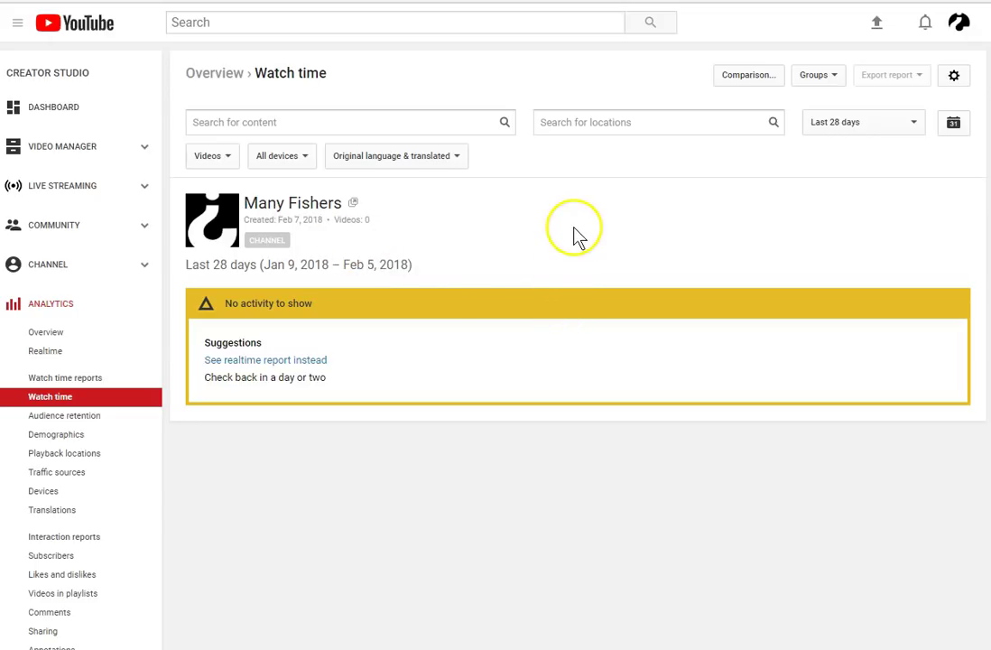
{"action": "mouse_move", "coordinate": [503, 211]}
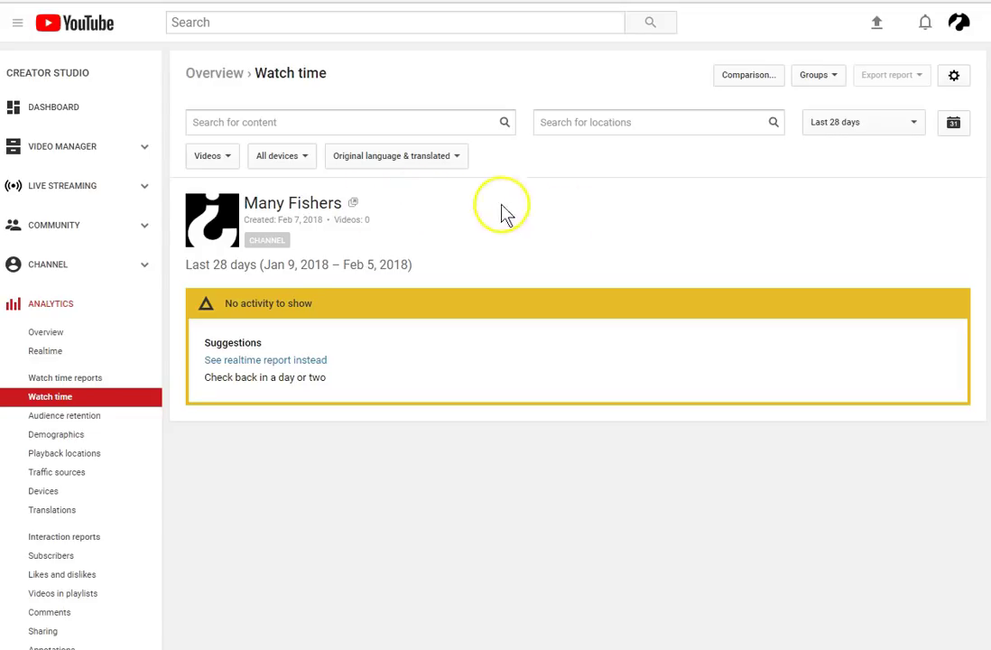
{"action": "mouse_move", "coordinate": [540, 255]}
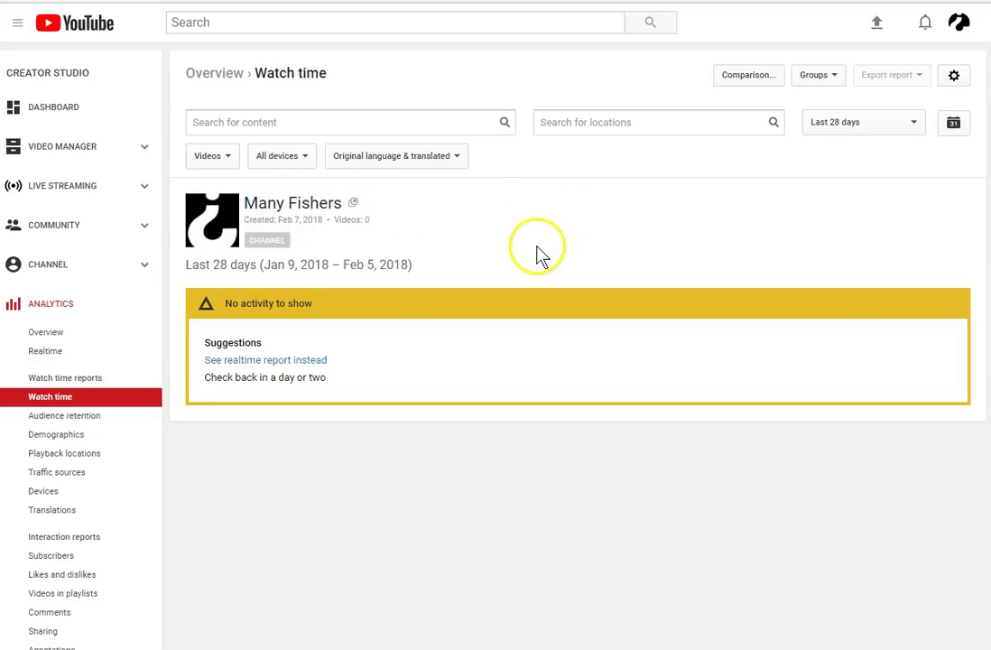
{"action": "mouse_move", "coordinate": [562, 313]}
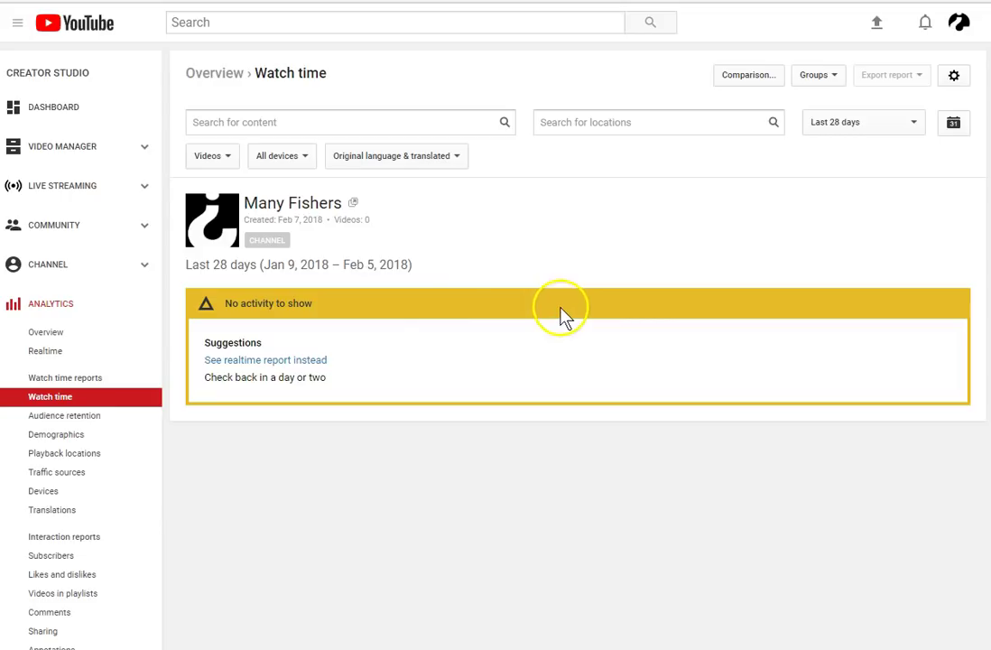
{"action": "mouse_move", "coordinate": [587, 351]}
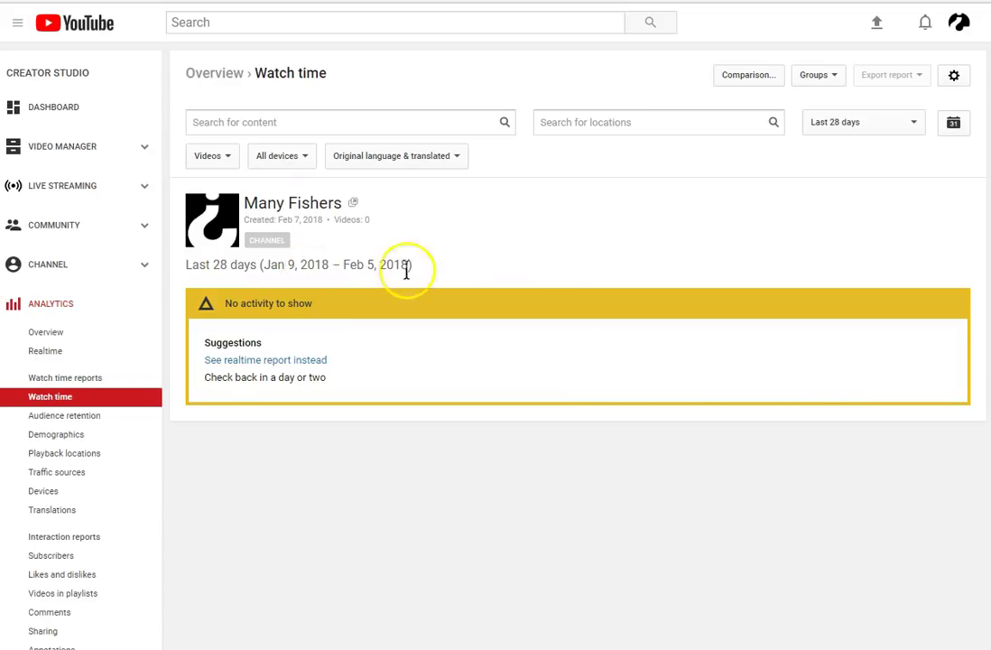
{"action": "mouse_move", "coordinate": [614, 252]}
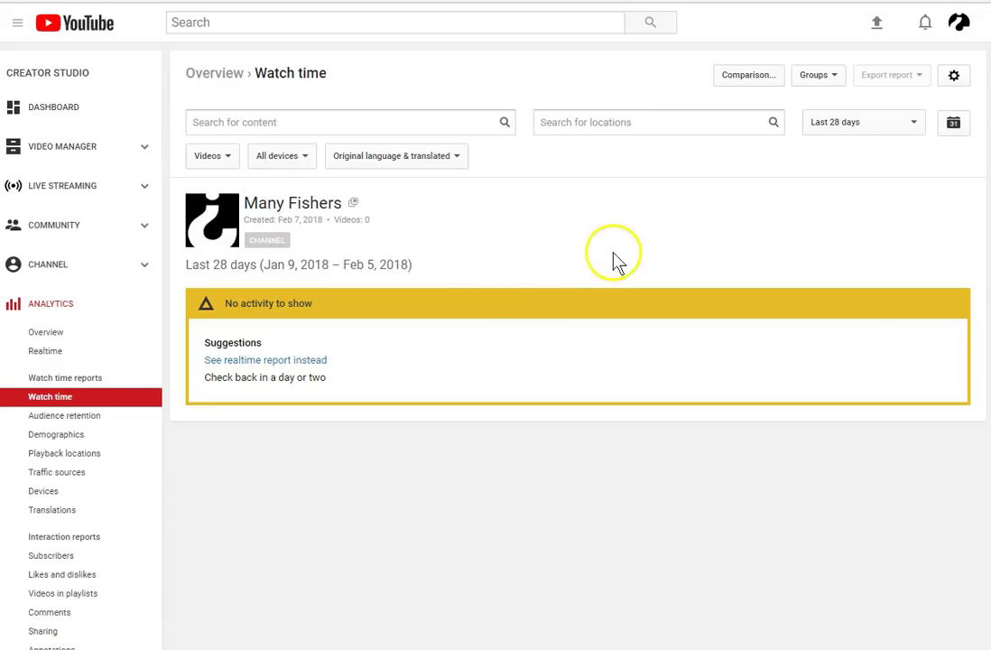
{"action": "mouse_move", "coordinate": [649, 254]}
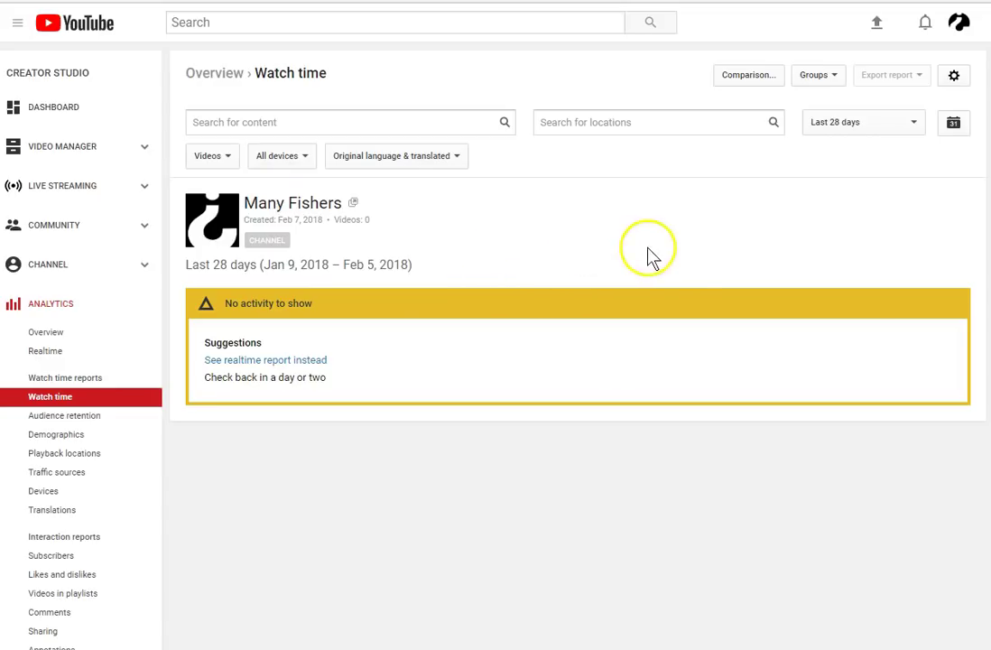
{"action": "mouse_move", "coordinate": [497, 187]}
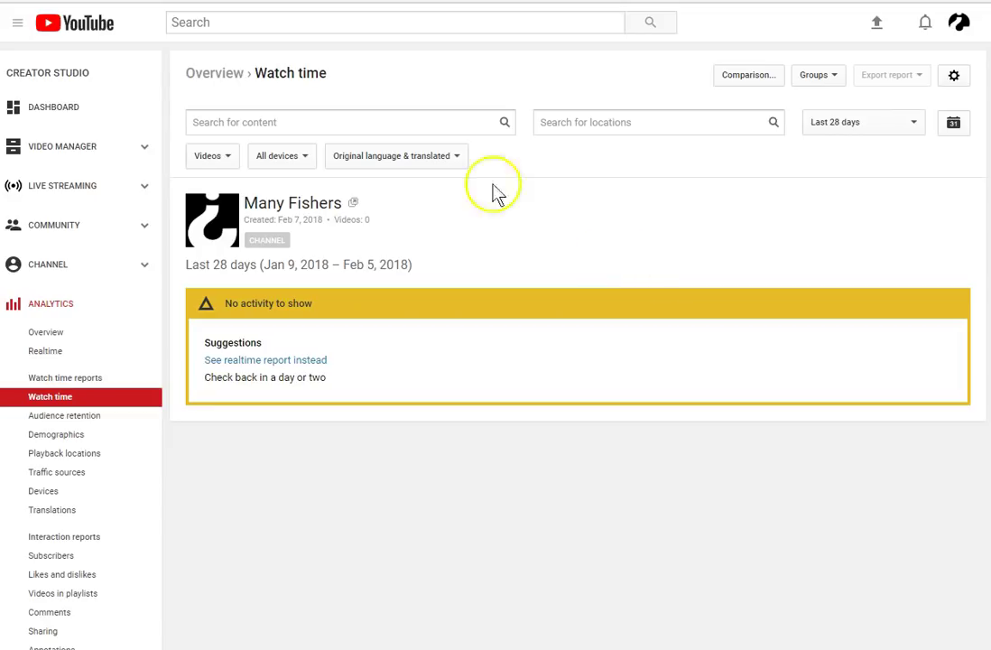
{"action": "mouse_move", "coordinate": [235, 71]}
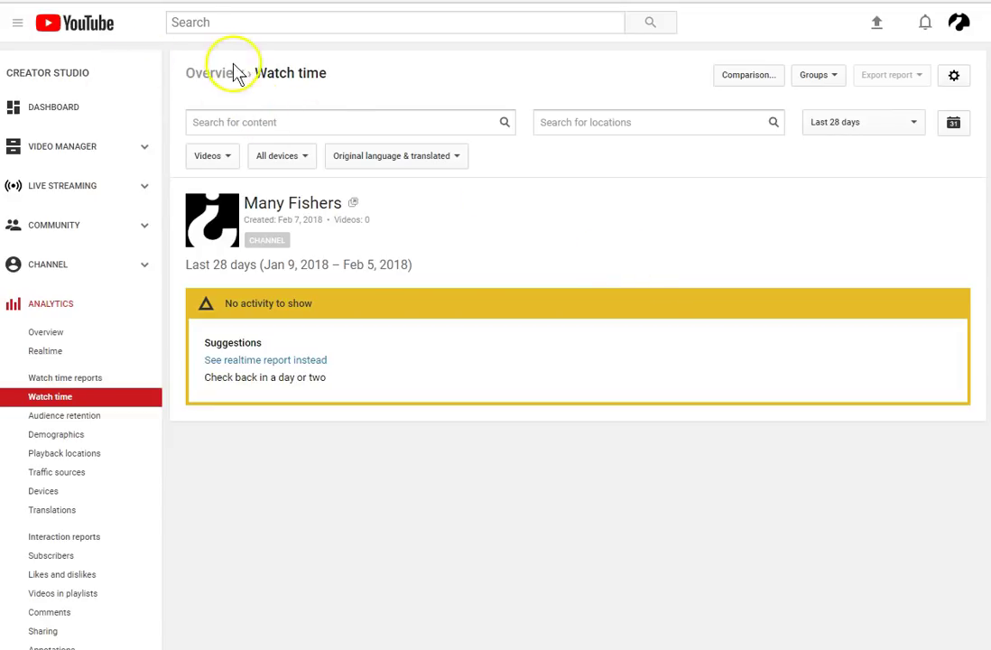